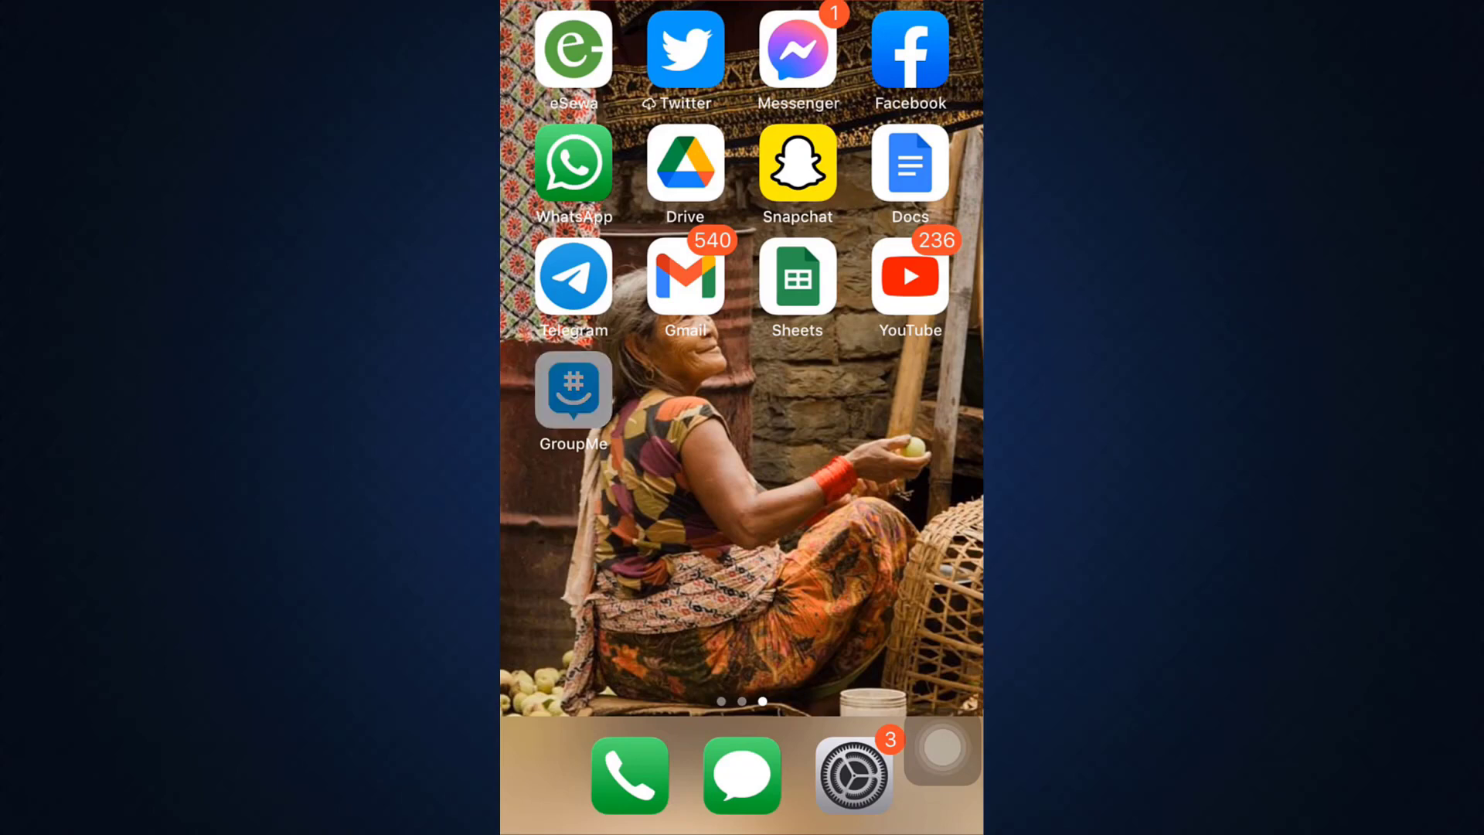
Launch GroupMe and bring up the new-conversation options from the Chat screen
left_click(573, 393)
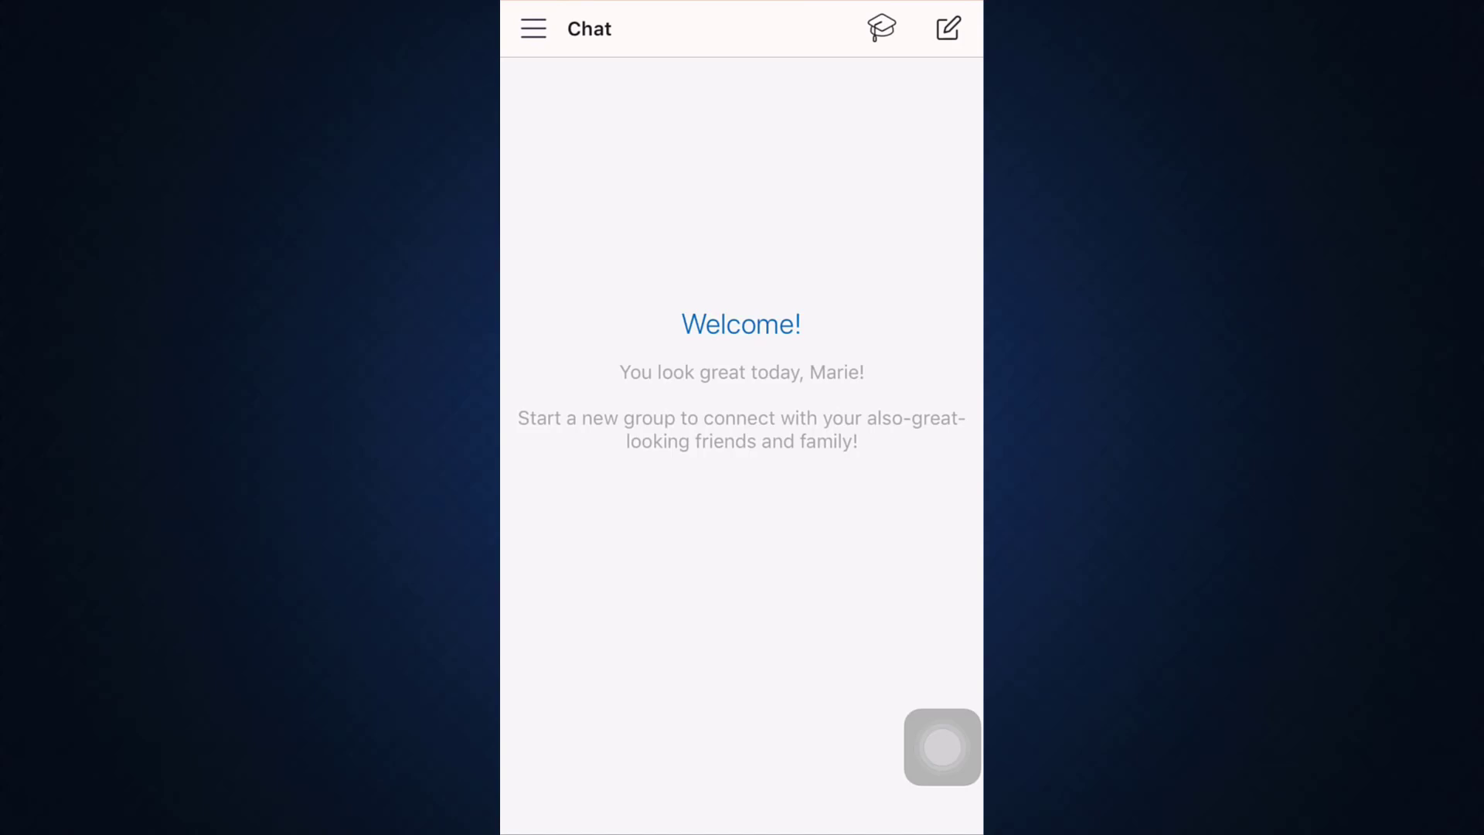
left_click(948, 28)
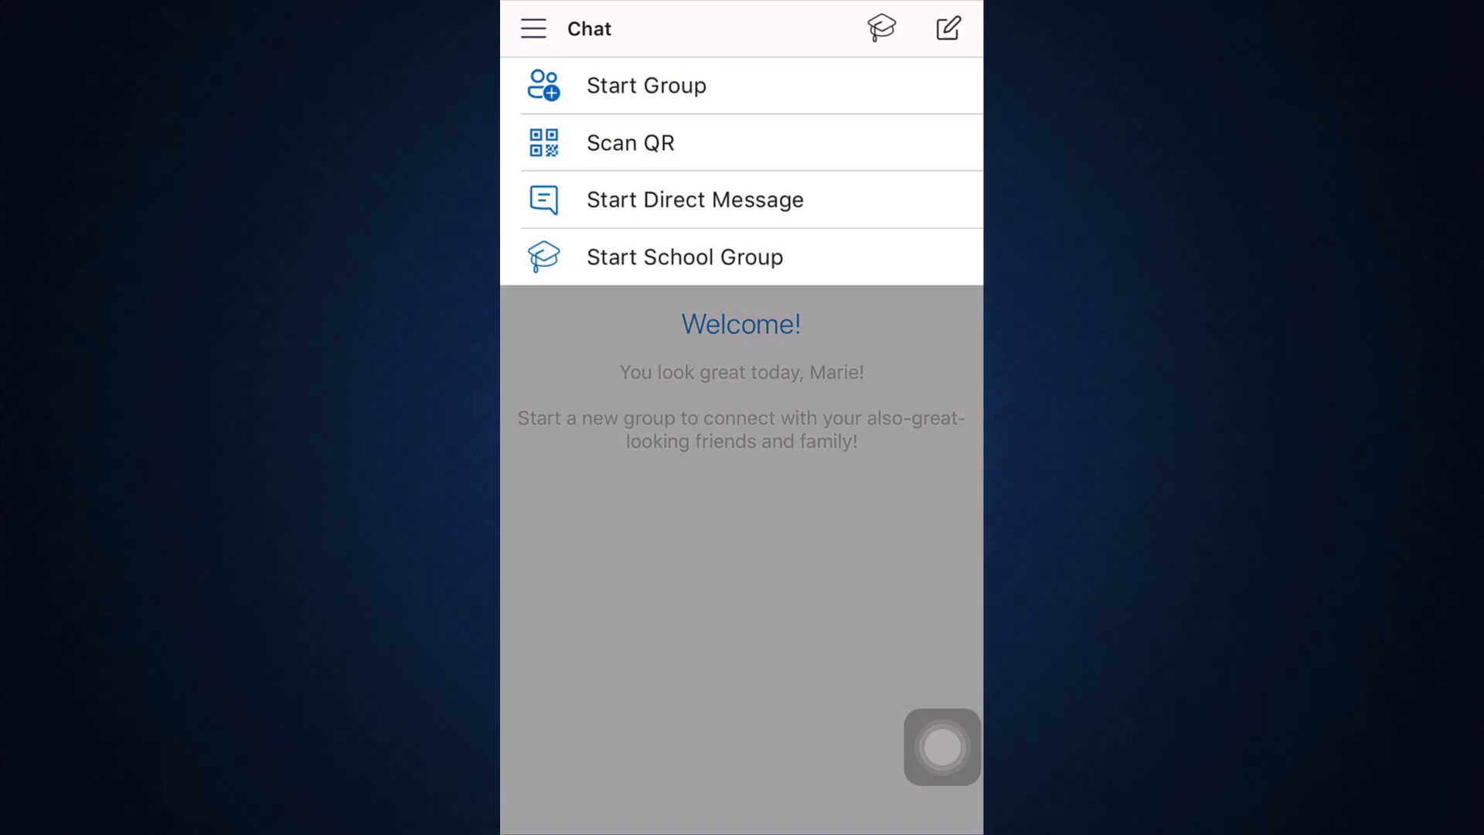
Start a group named 'Hey' with topic 'Chit chat', no avatar, and proceed to Add members
left_click(647, 85)
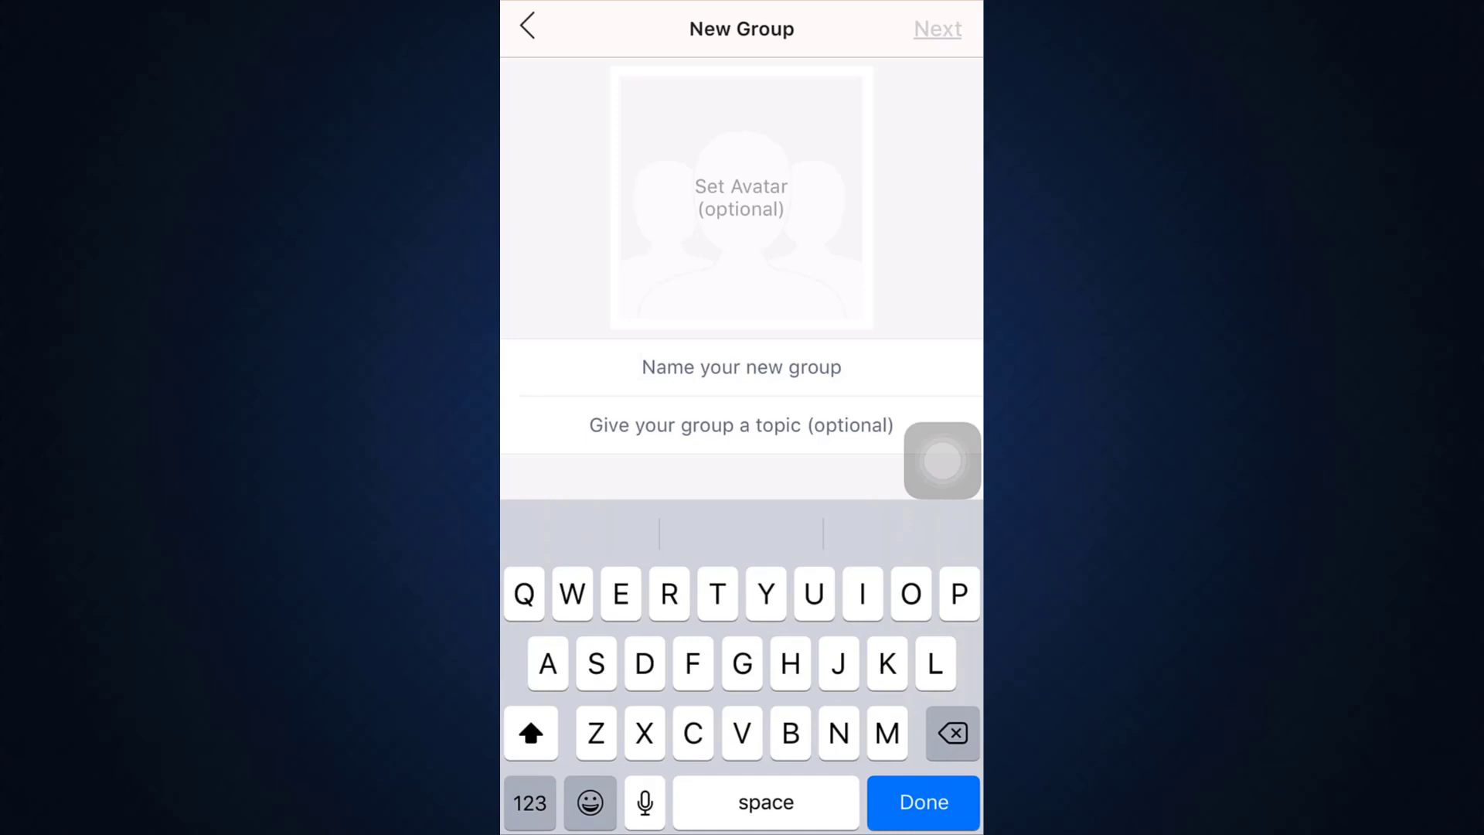
type("Hey")
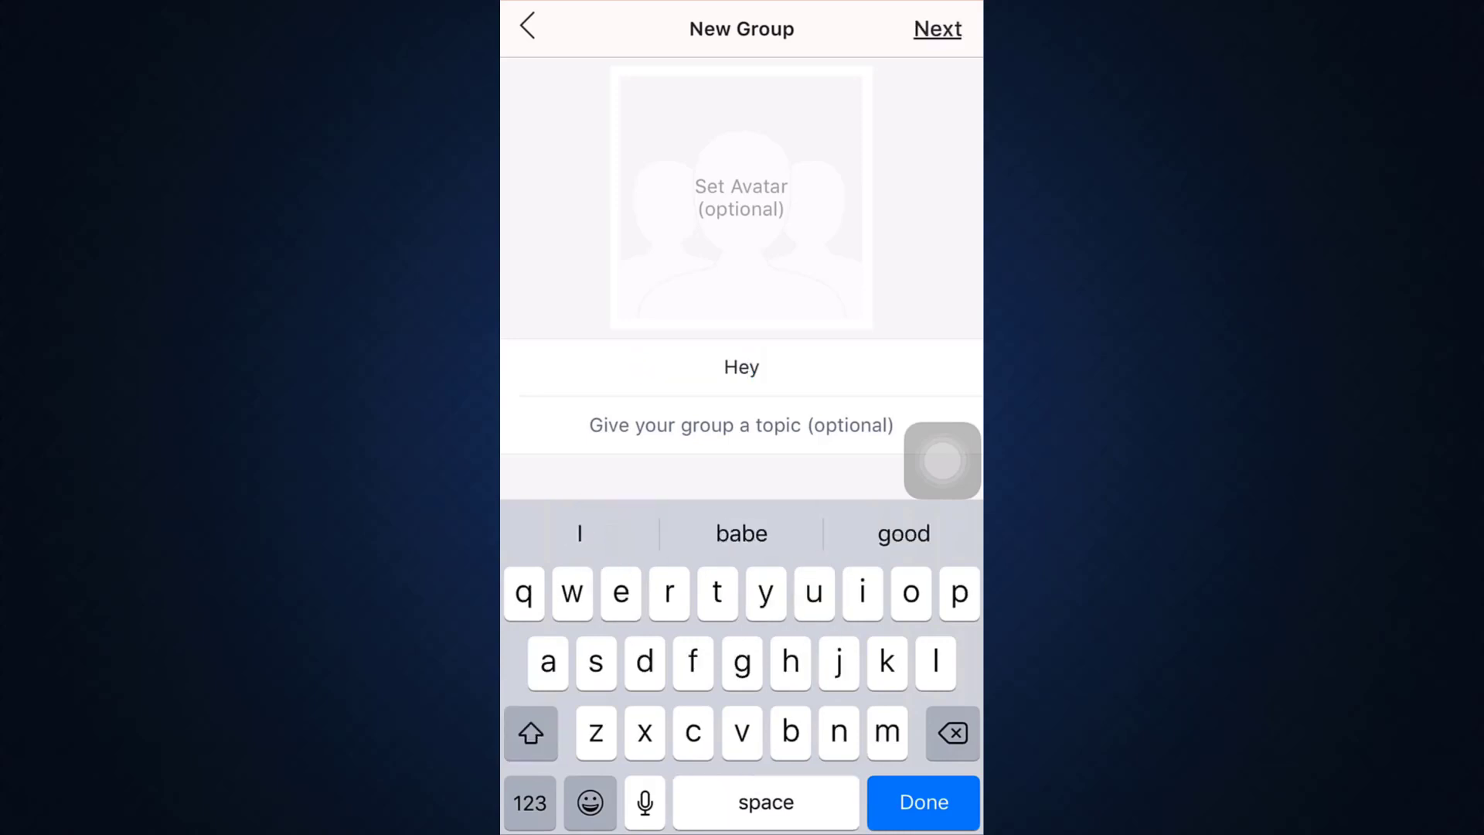
left_click(530, 734)
type("Ch")
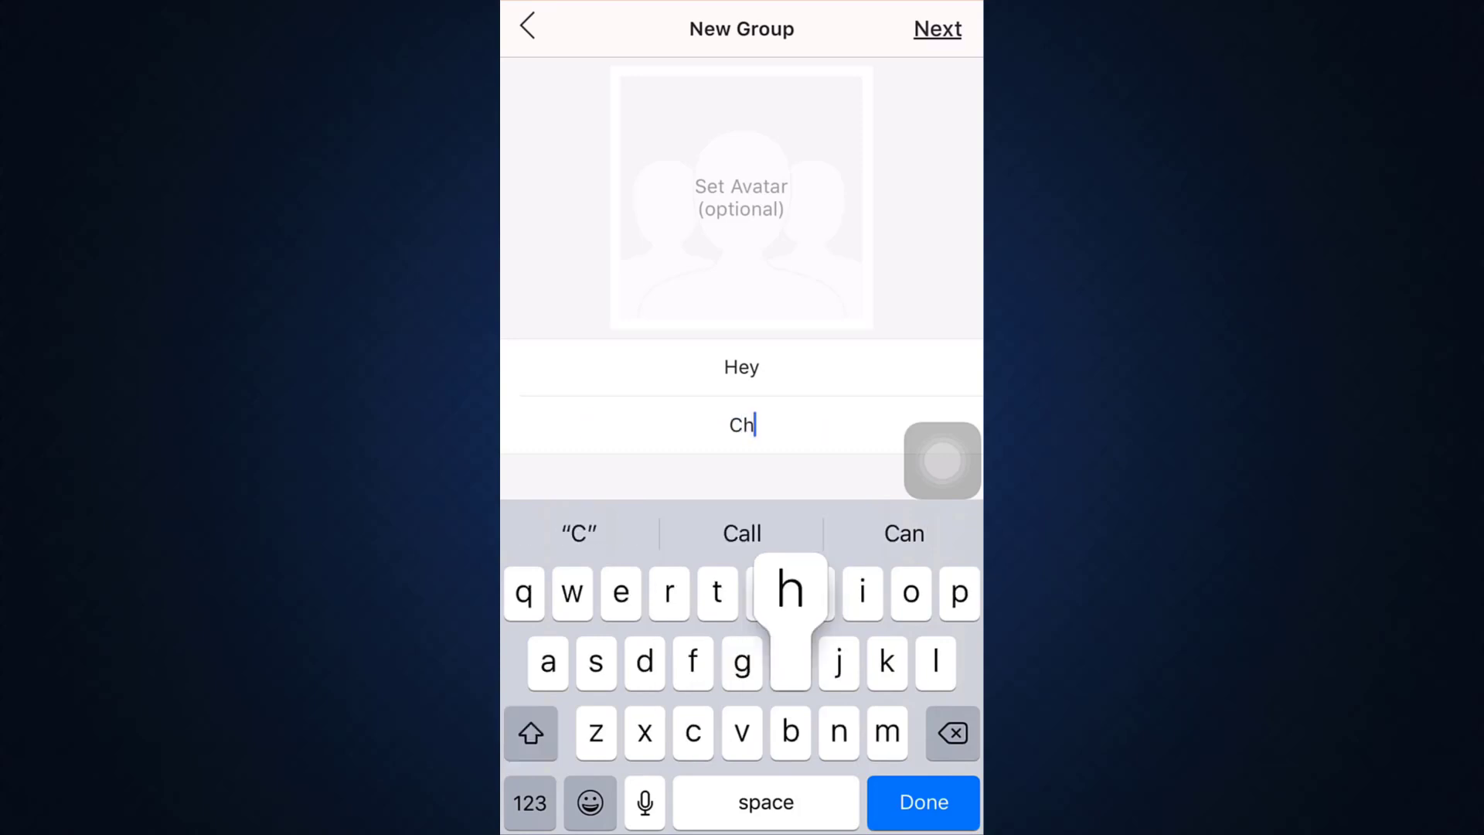
left_click(742, 198)
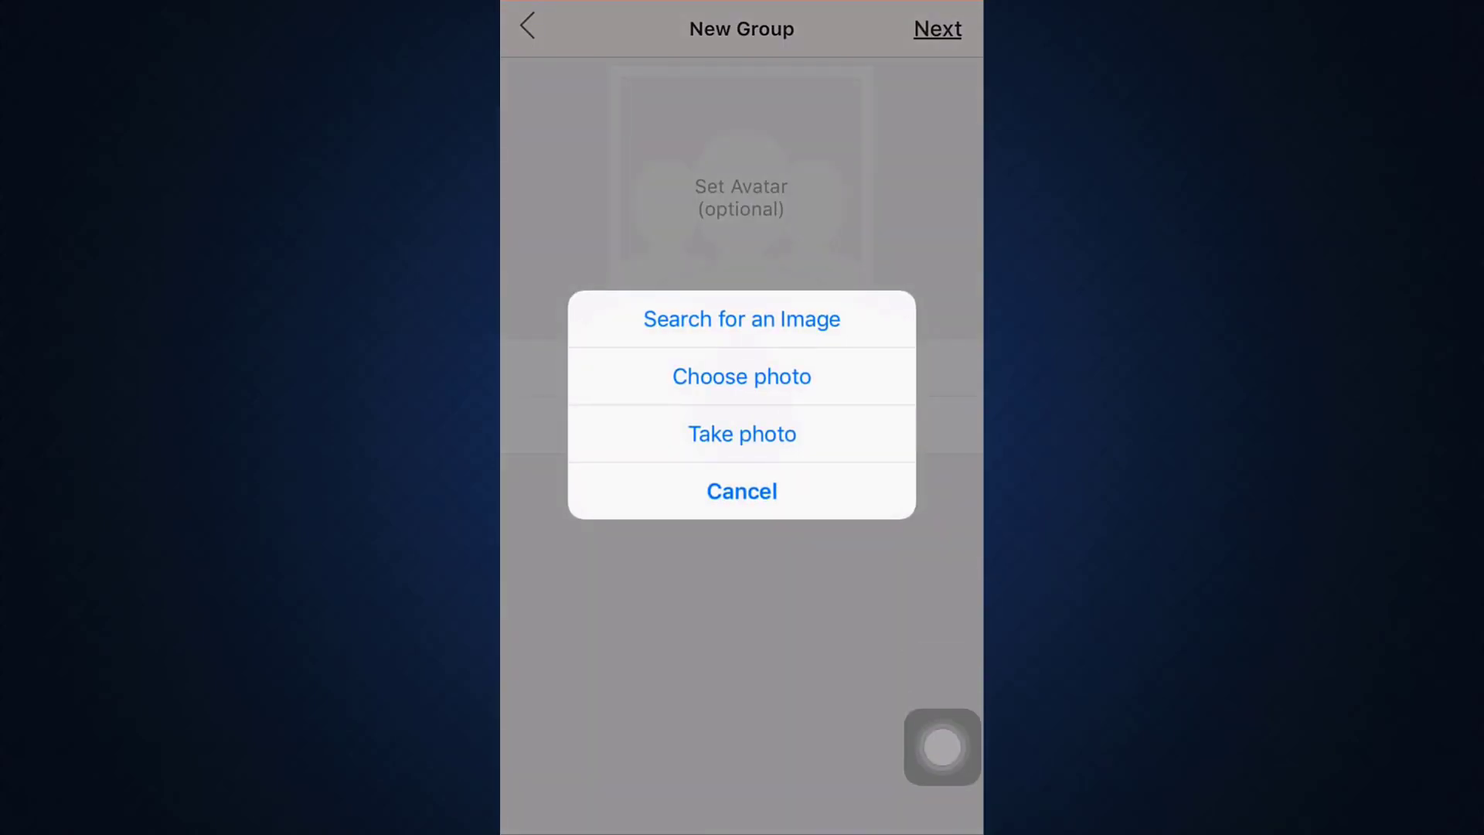
left_click(741, 490)
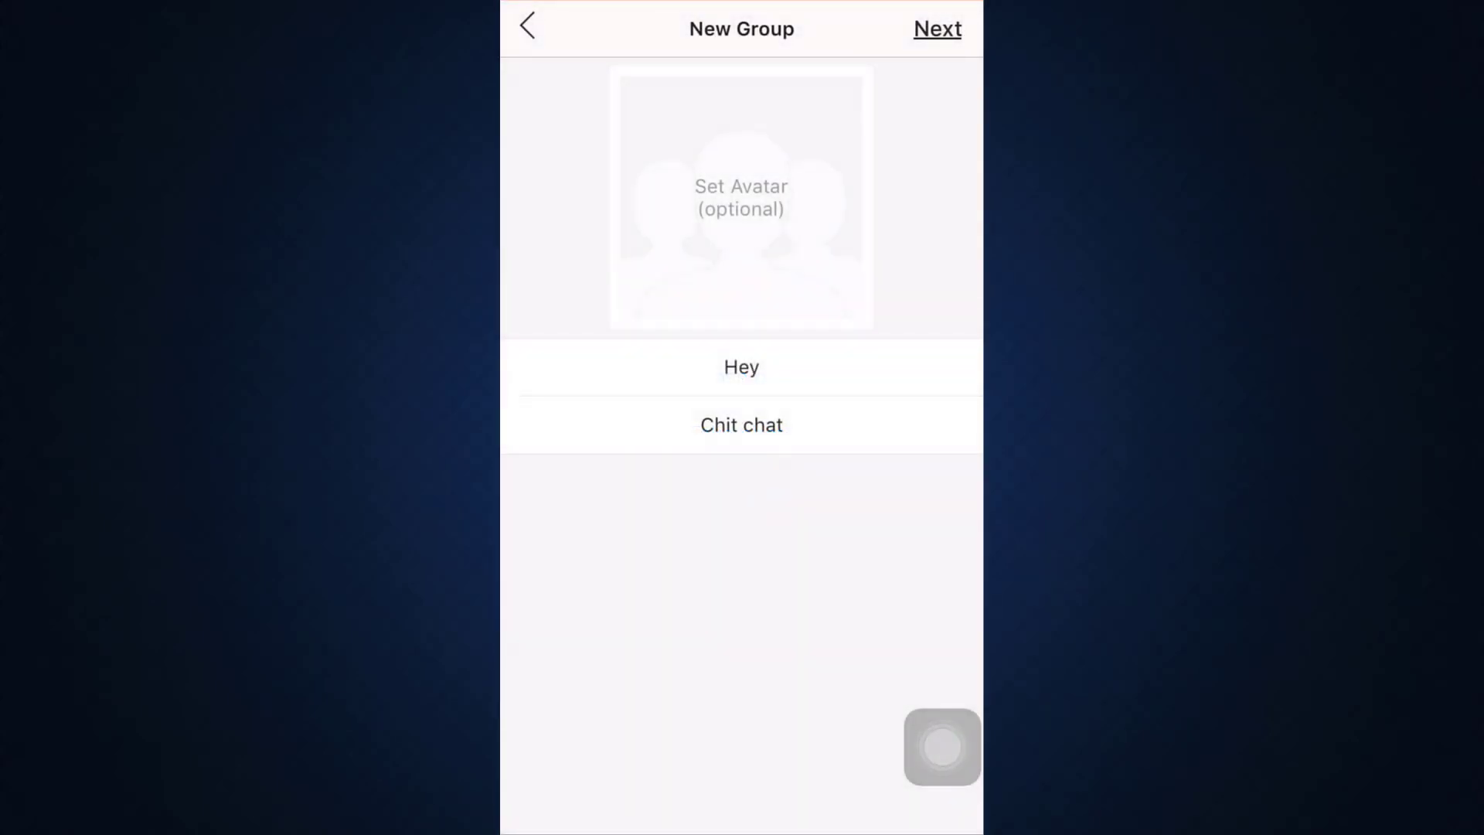
left_click(937, 29)
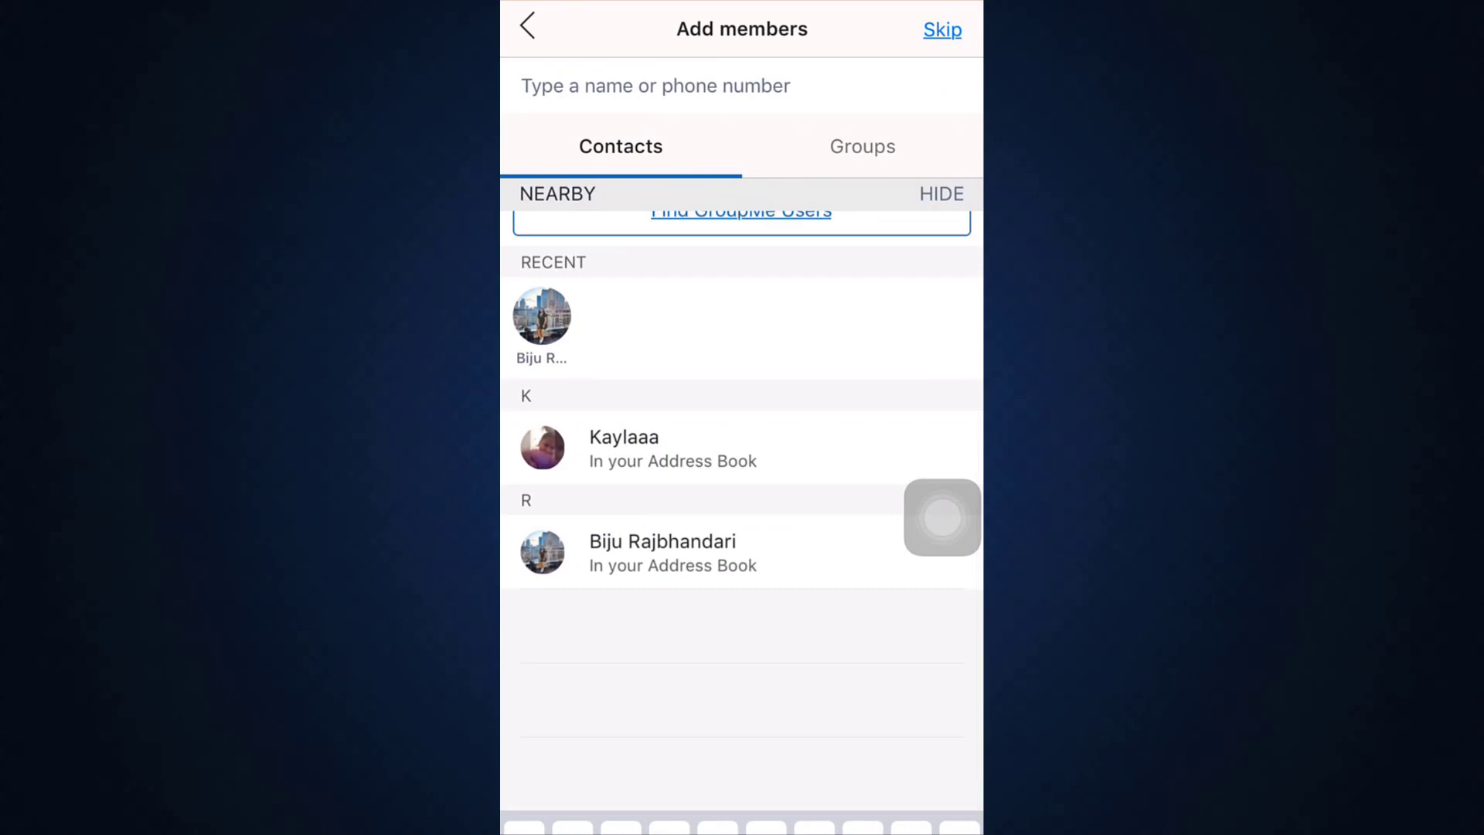
Try the nearby-users search and answer the location permission prompt
scroll("down", 3)
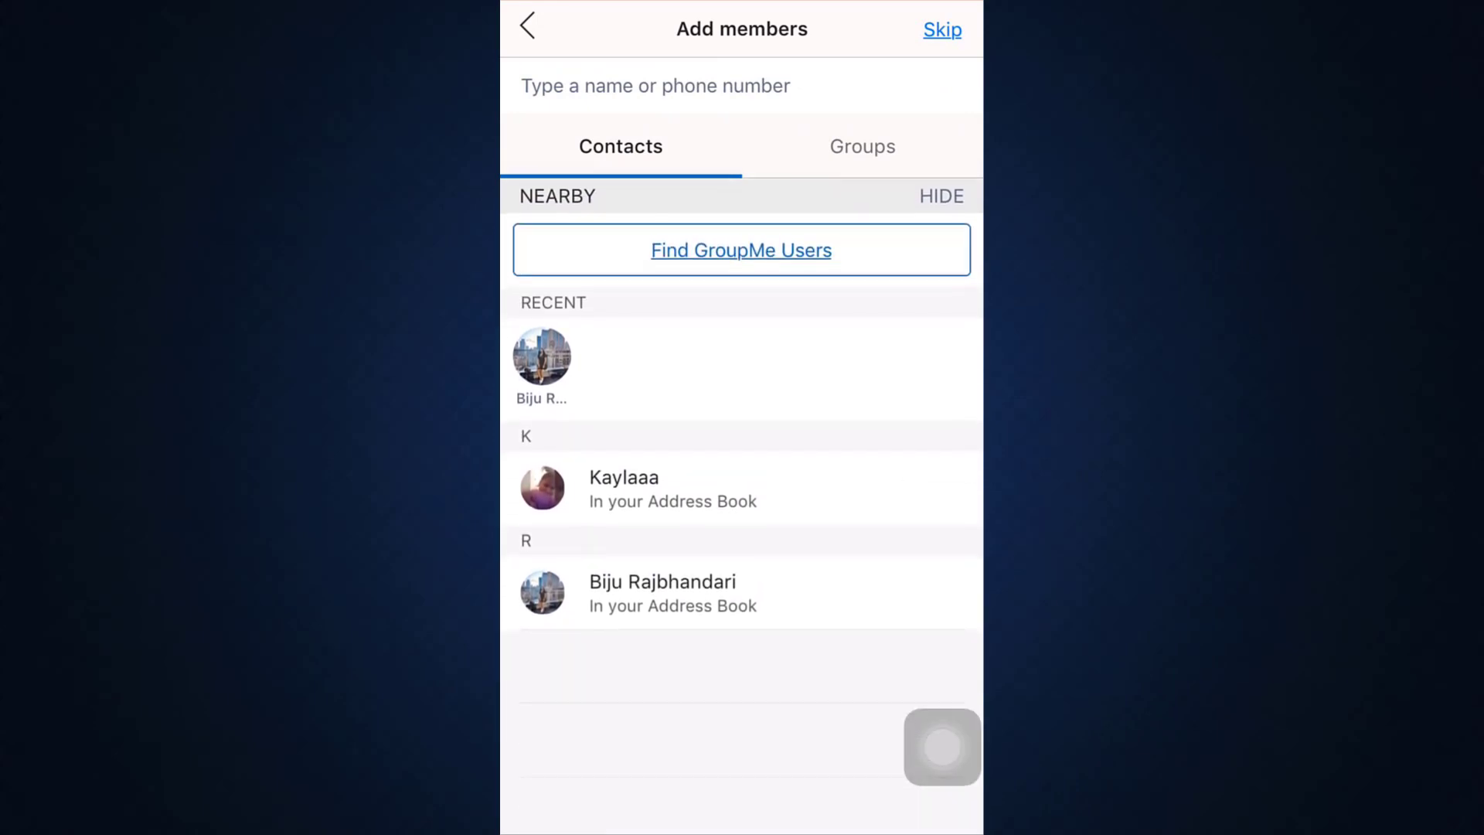
left_click(742, 249)
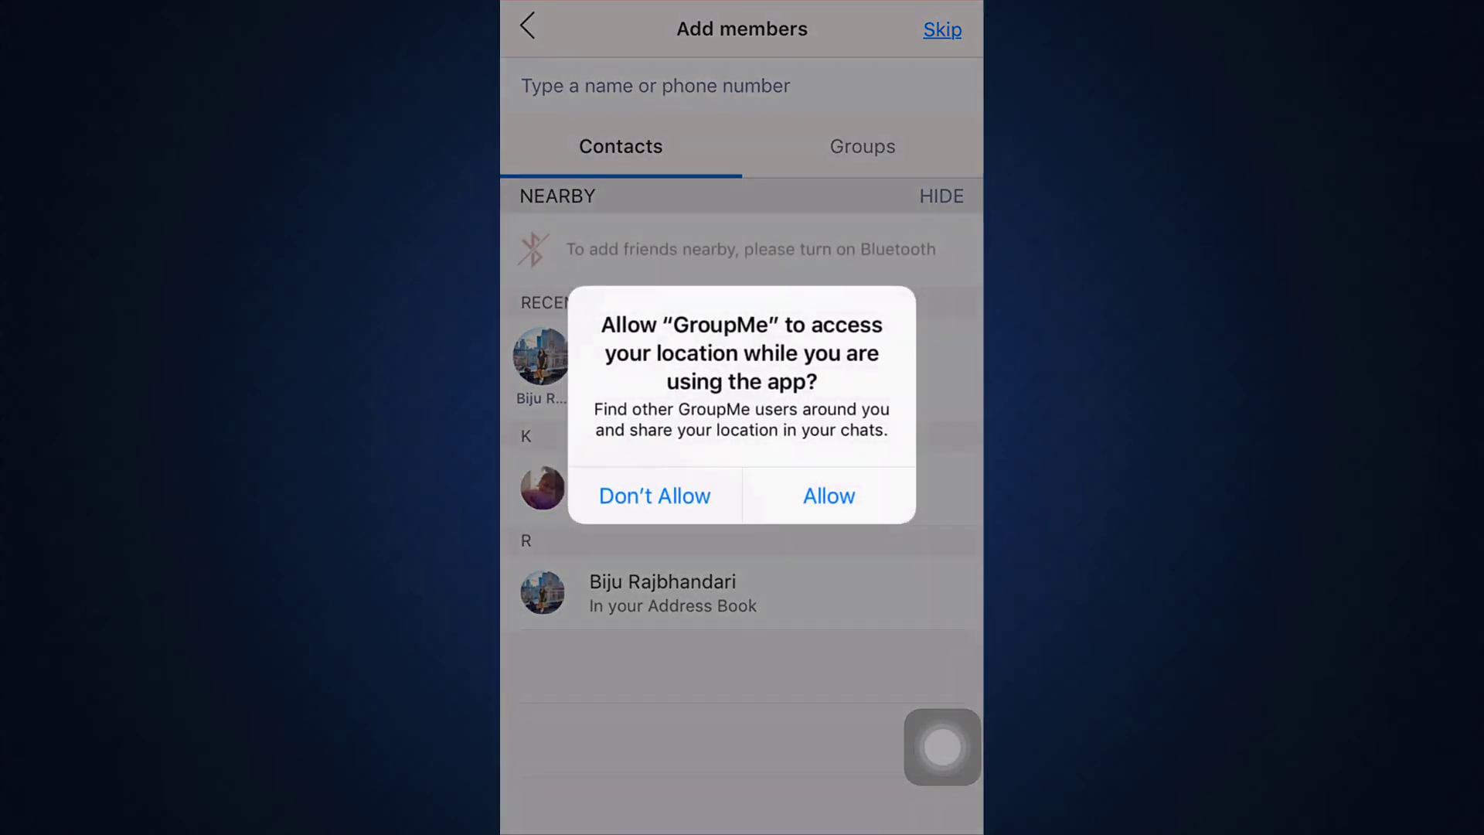
left_click(654, 495)
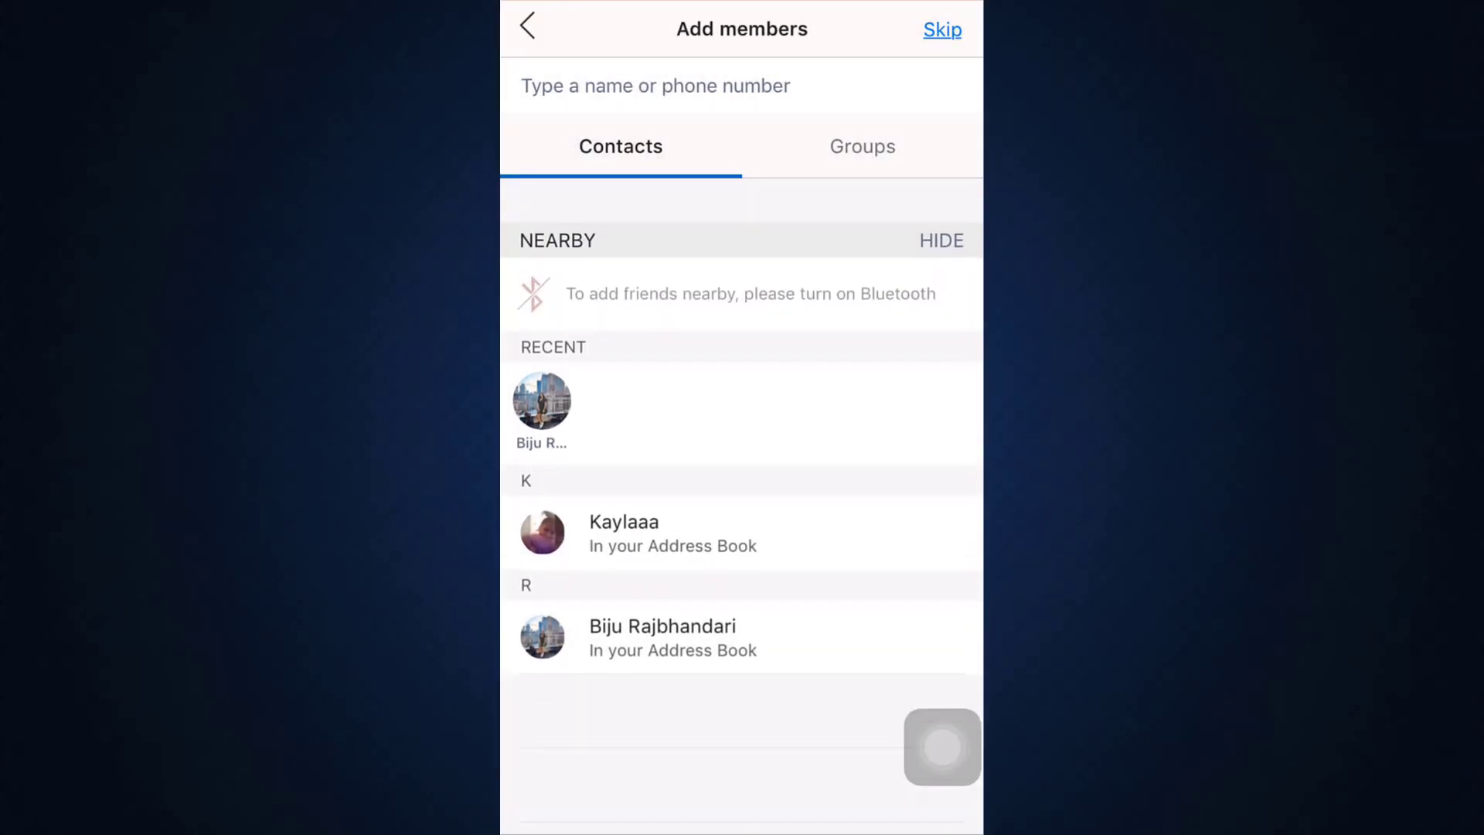
scroll("up", 3)
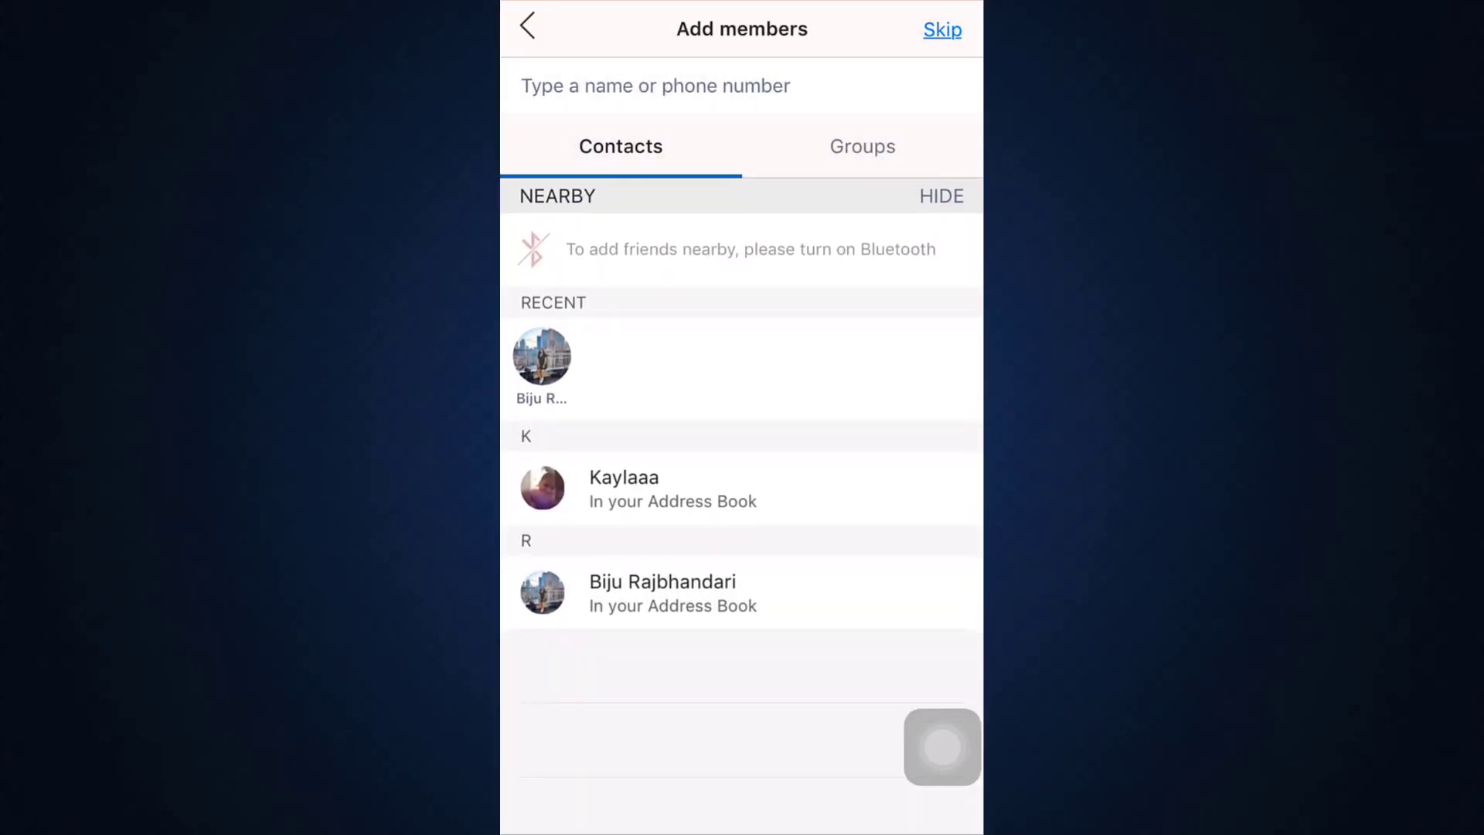
Check Kaylaaa as a member and finish with Done to create the group
left_click(741, 489)
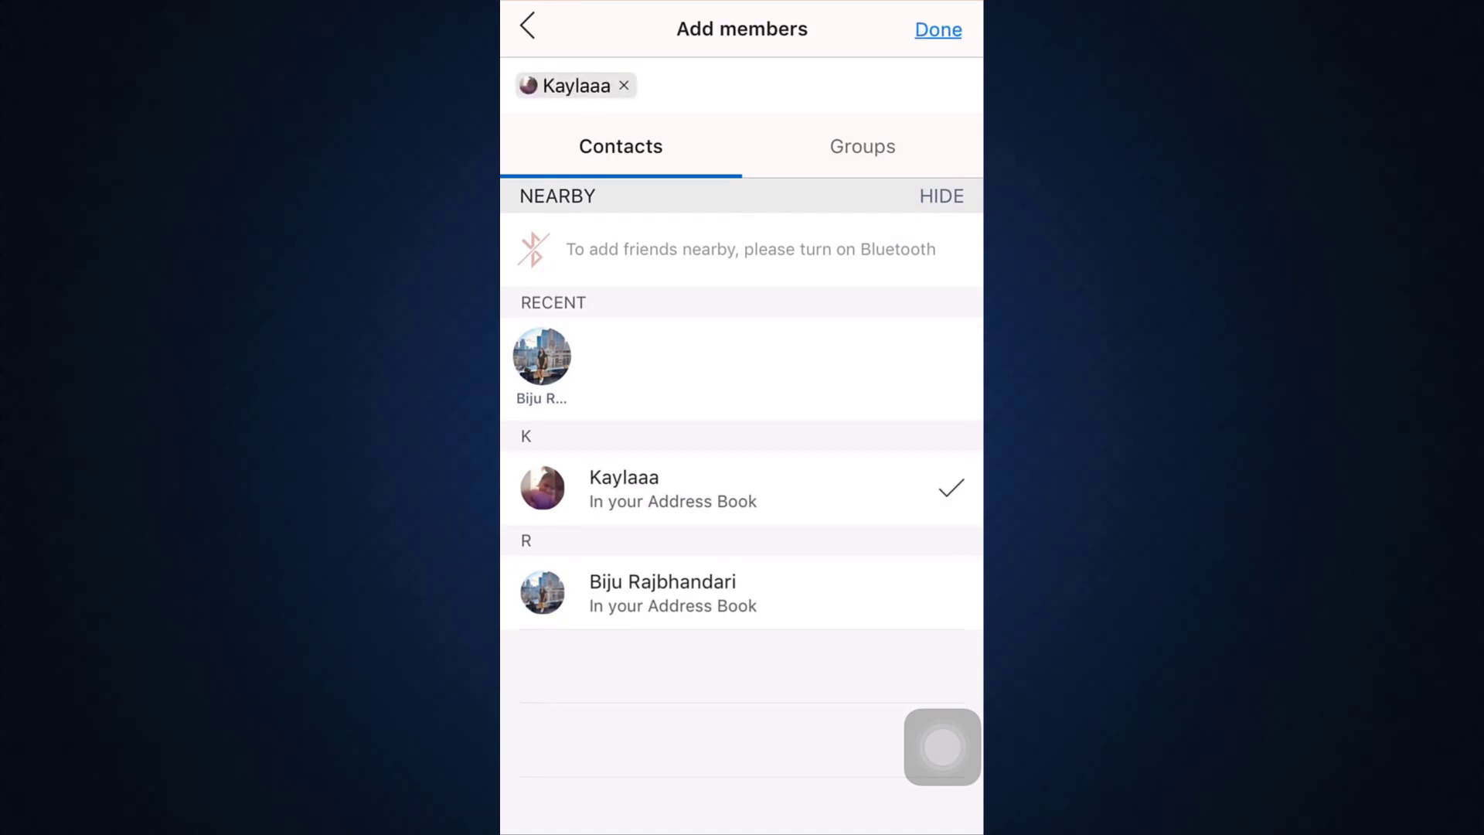
left_click(863, 147)
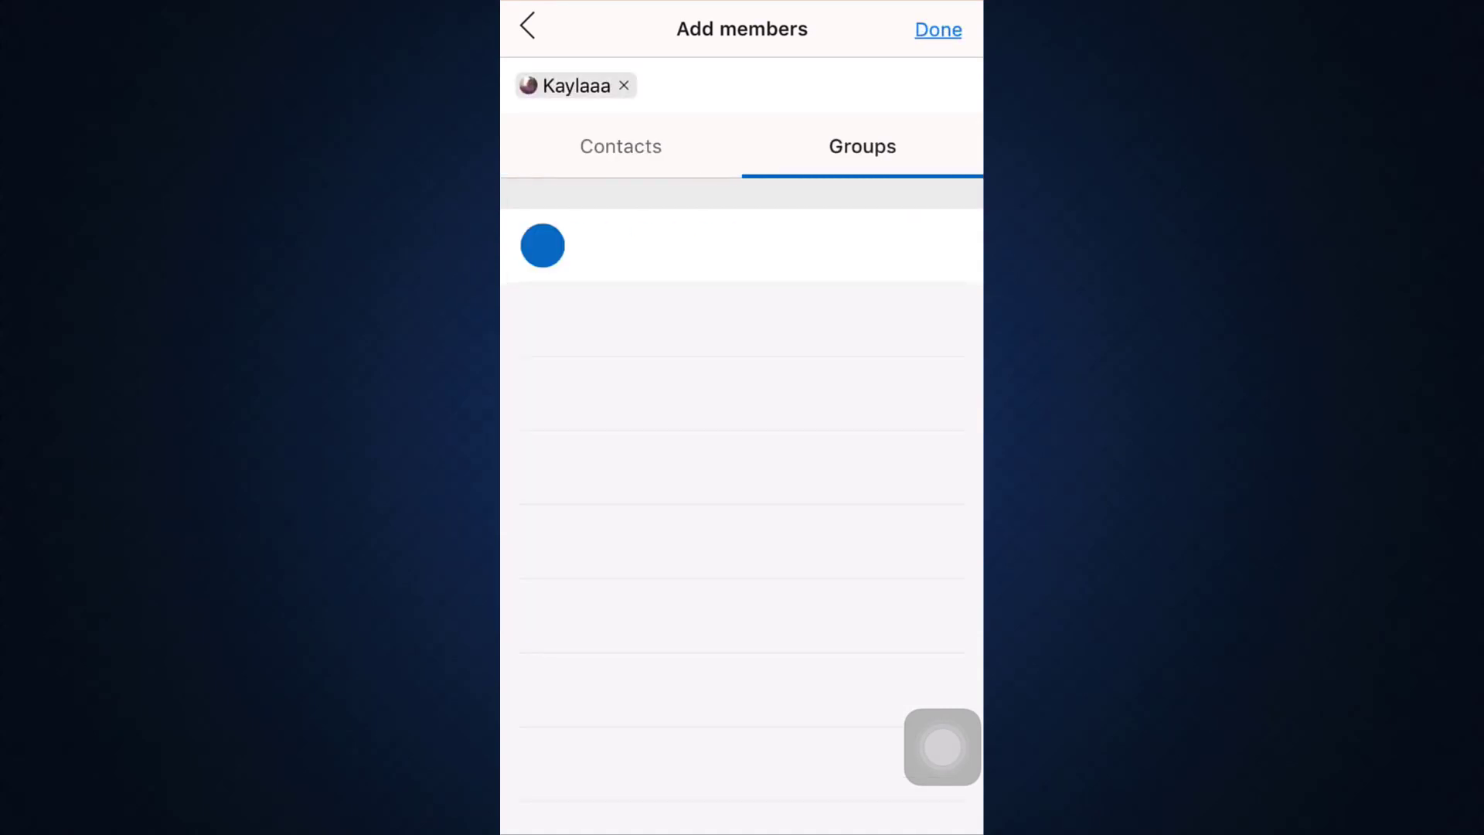
left_click(936, 29)
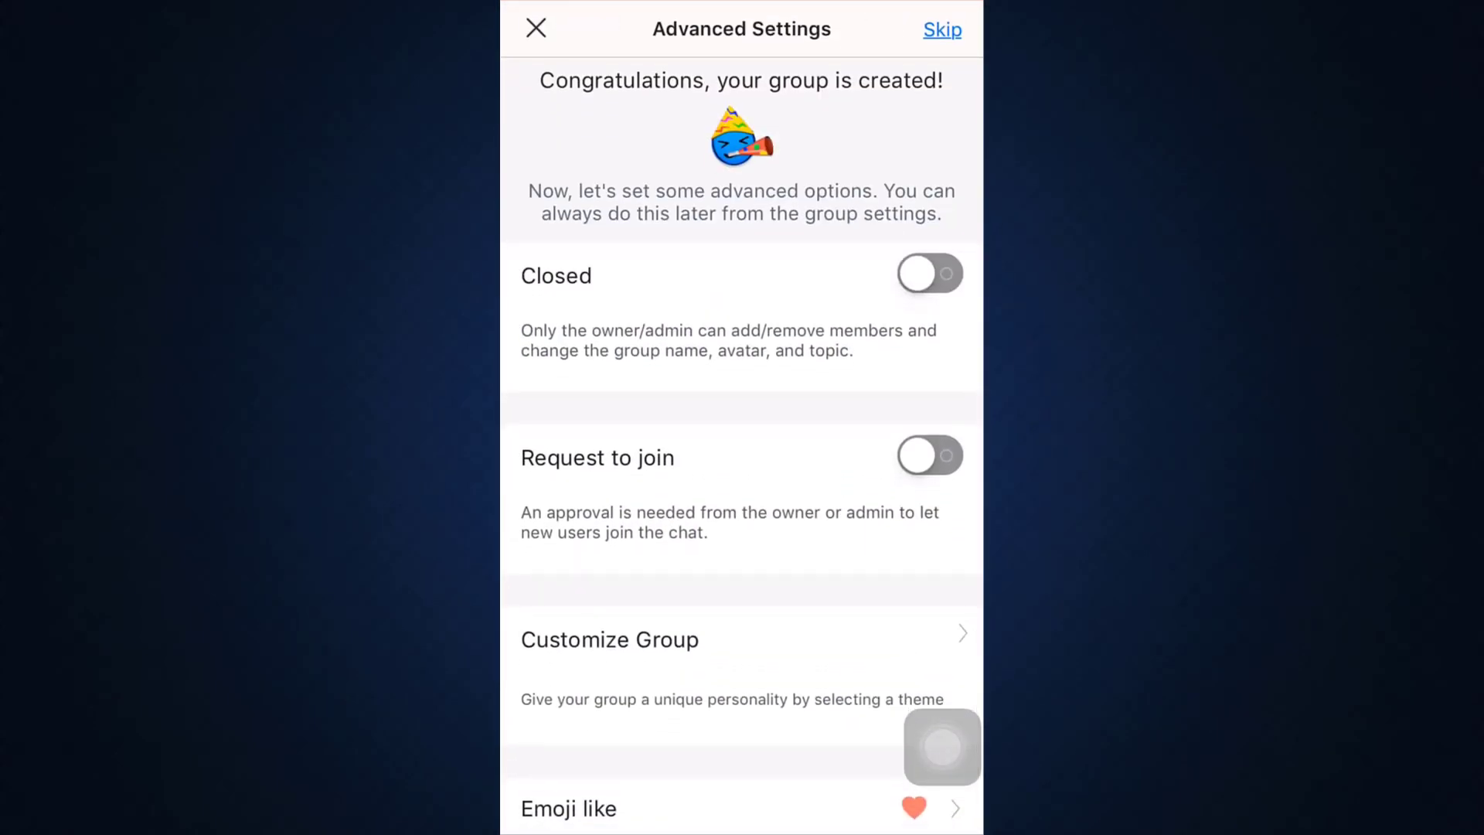
Skip the Advanced Settings unchanged and back out to the Hey group's chat screen
scroll("up", 3)
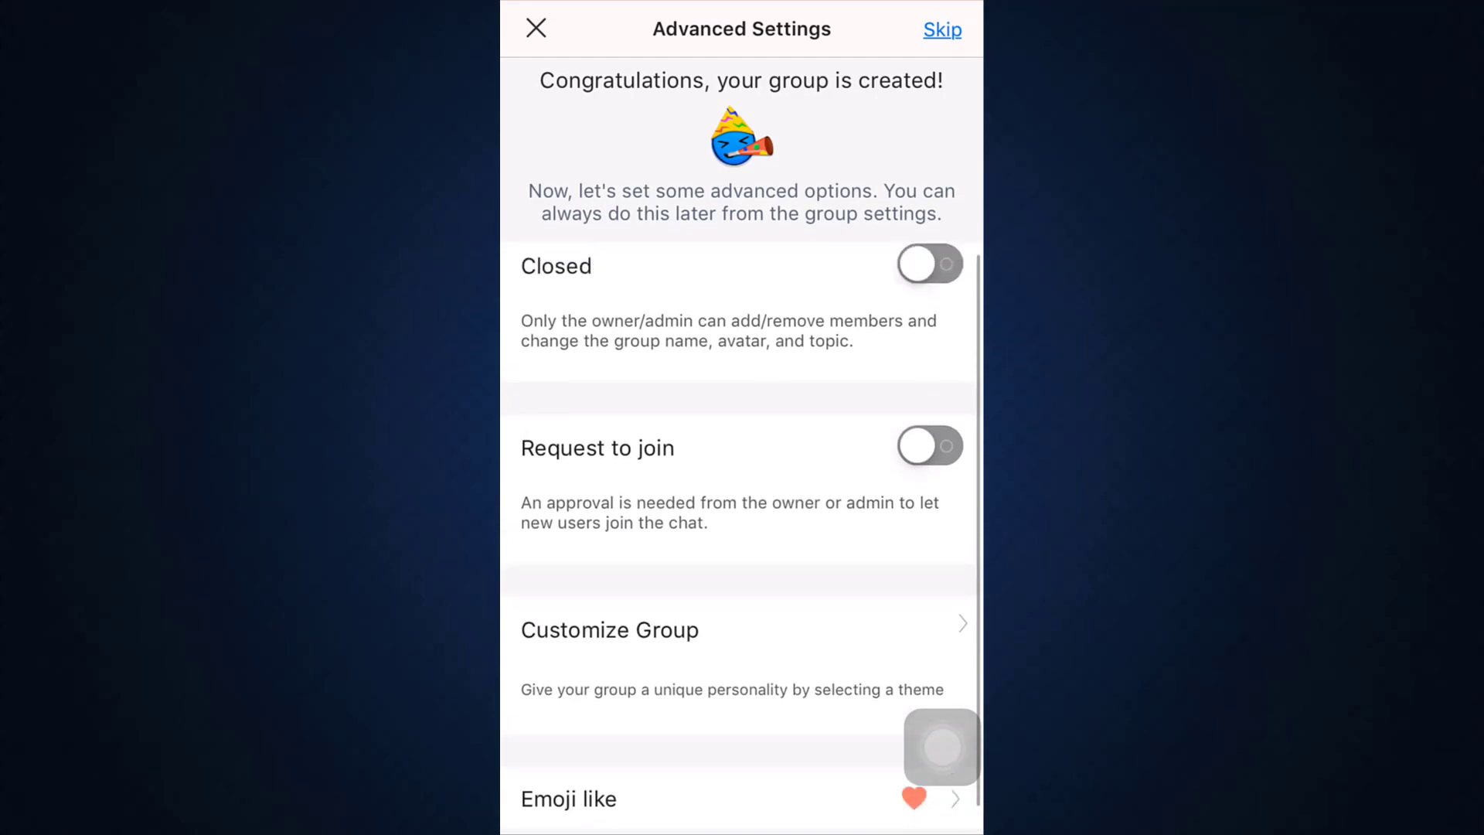
scroll("up", 3)
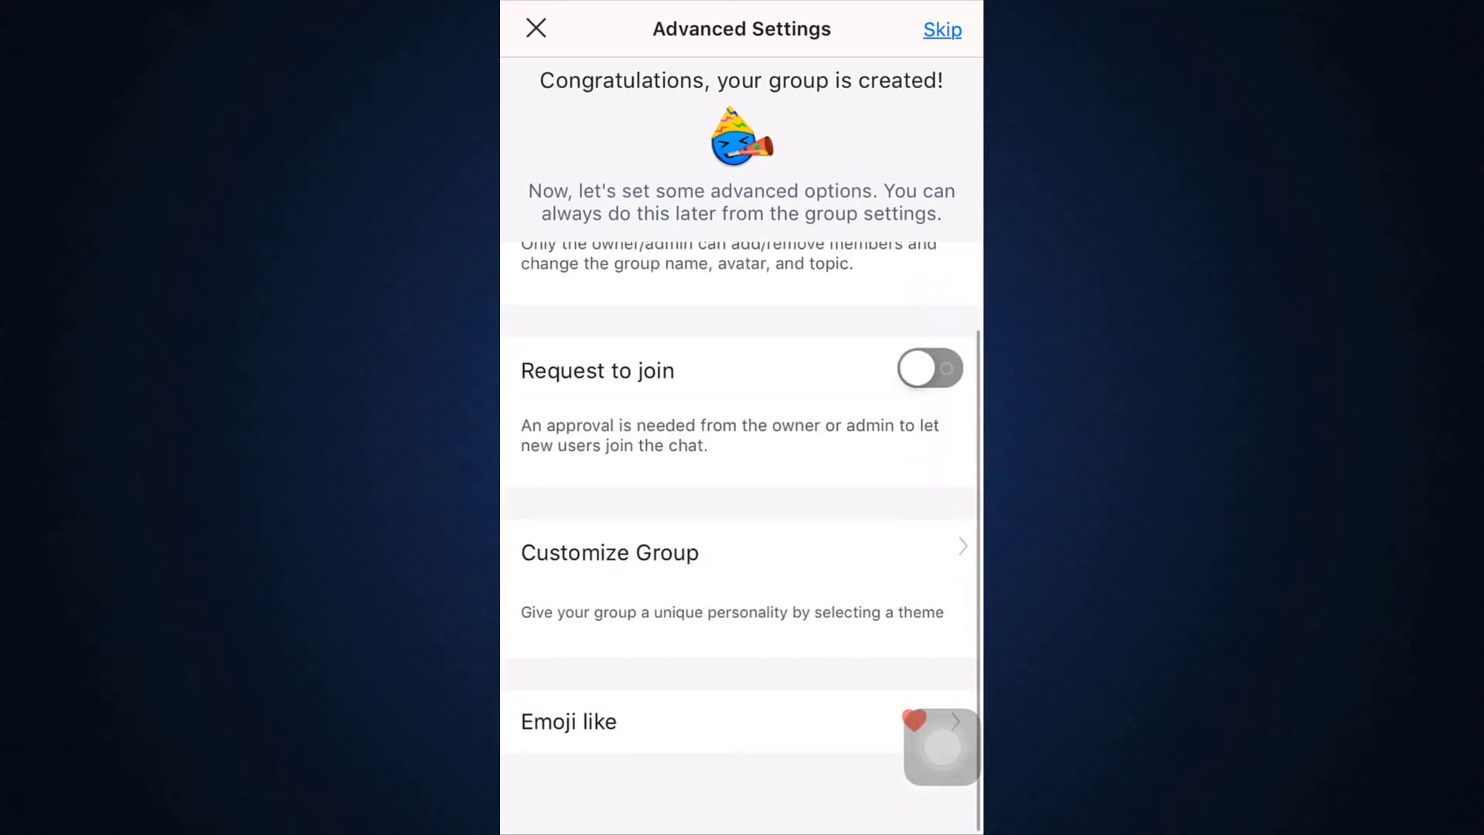
scroll("down", 3)
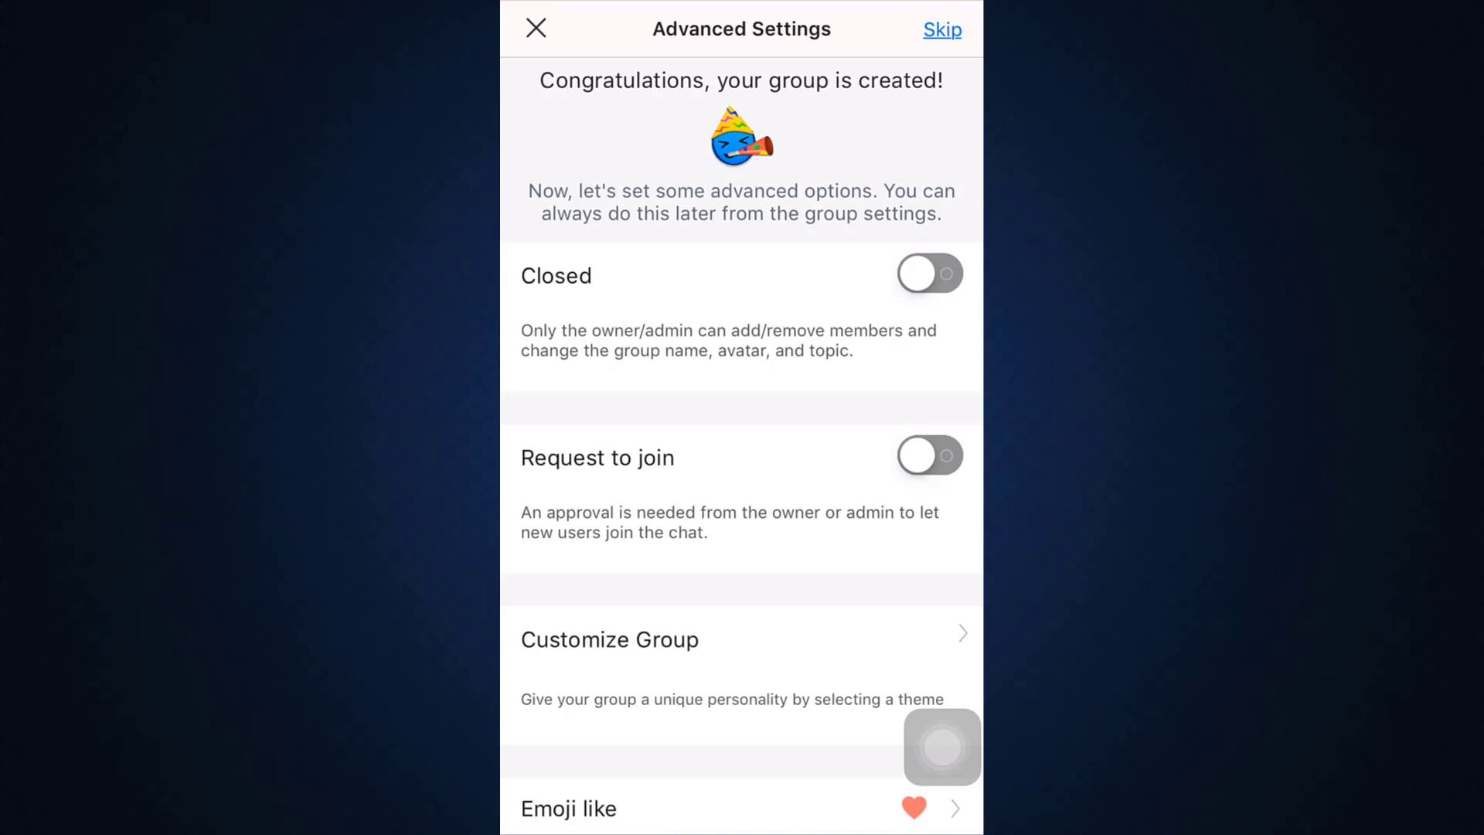
left_click(942, 29)
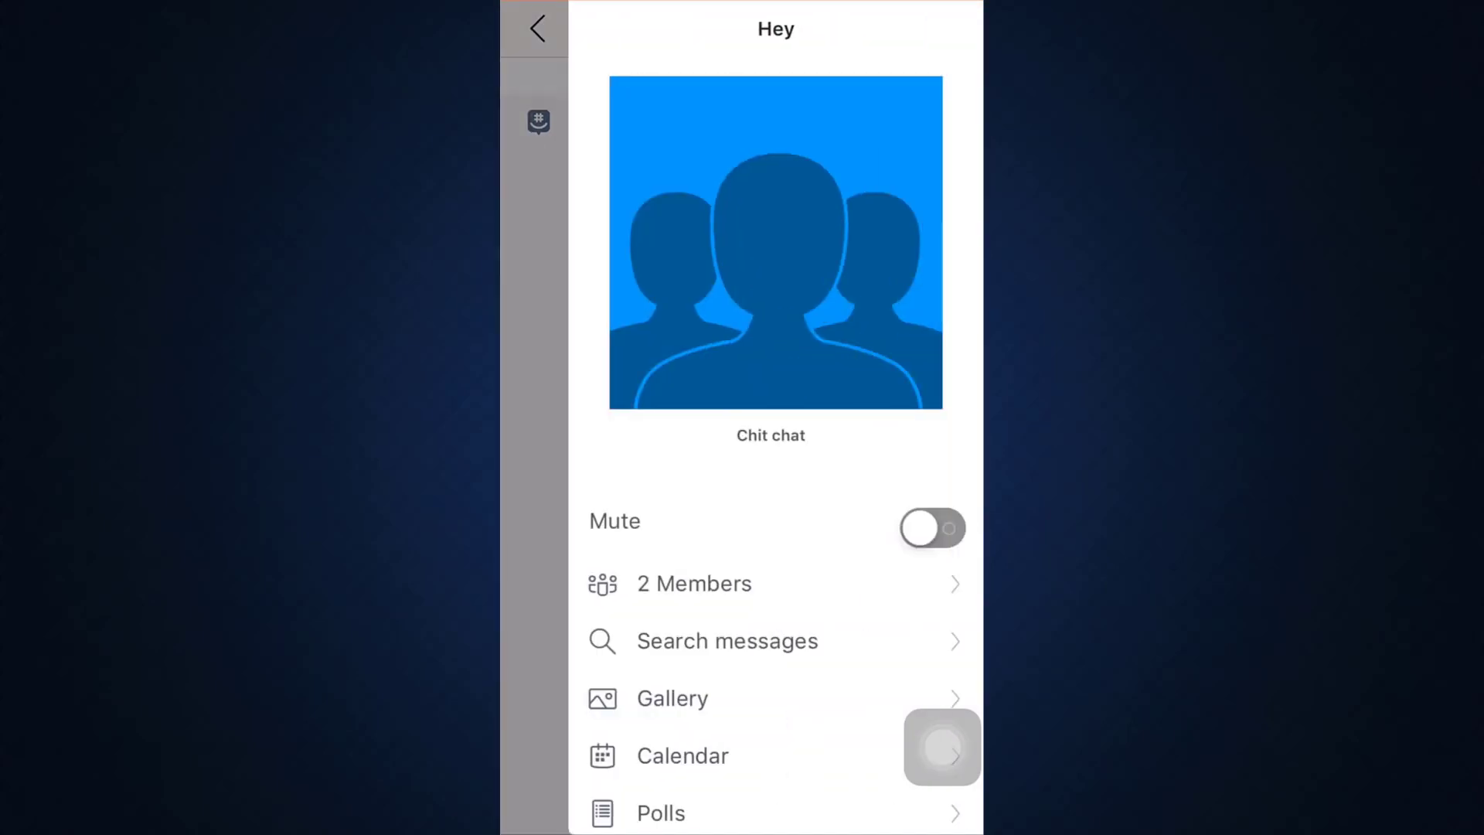
left_click(536, 28)
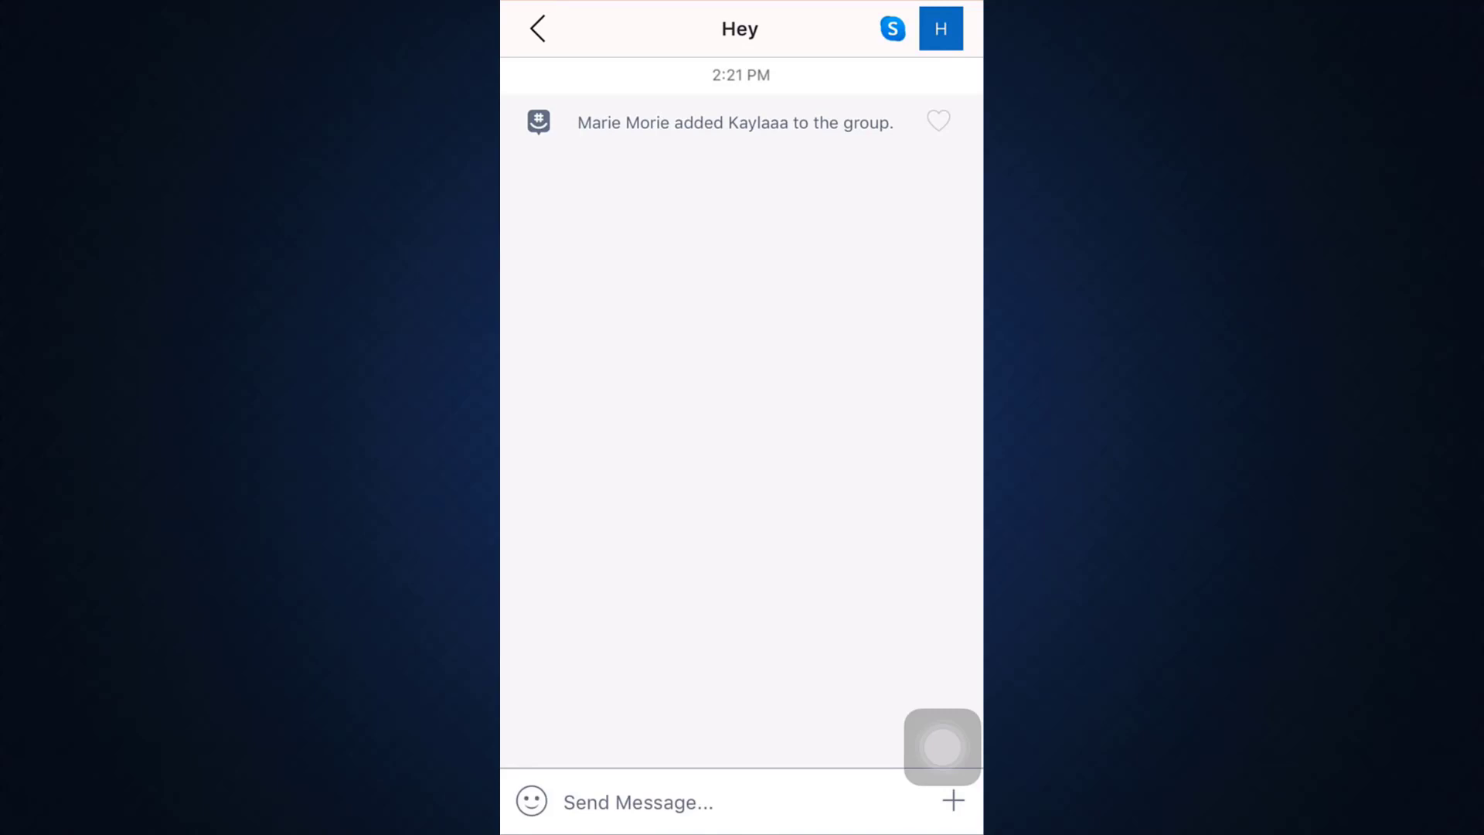